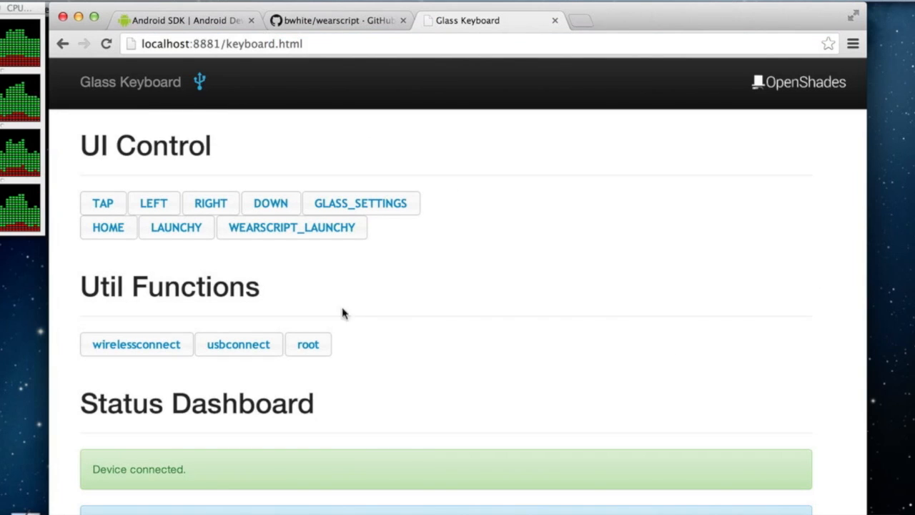
# Wake Glass to the clock, step back to 'Record a video', then open Glass settings
pyautogui.click(108, 226)
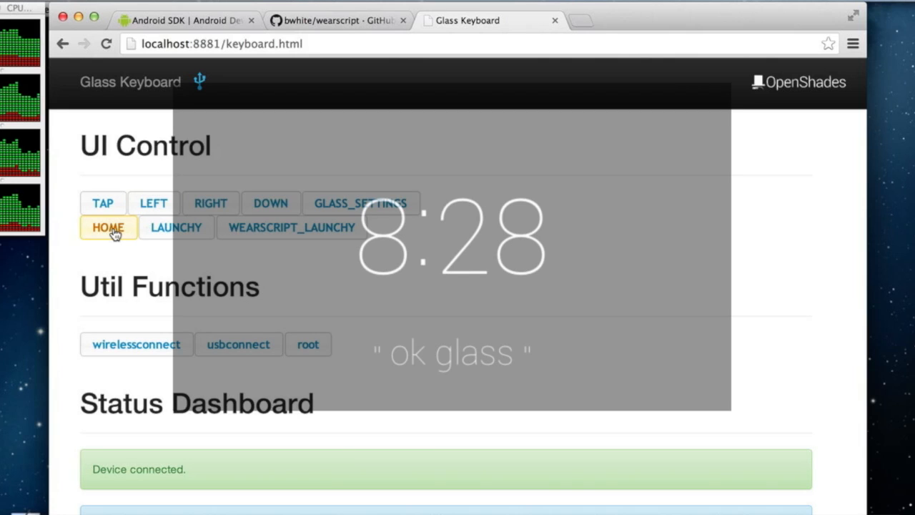
pyautogui.moveTo(153, 203)
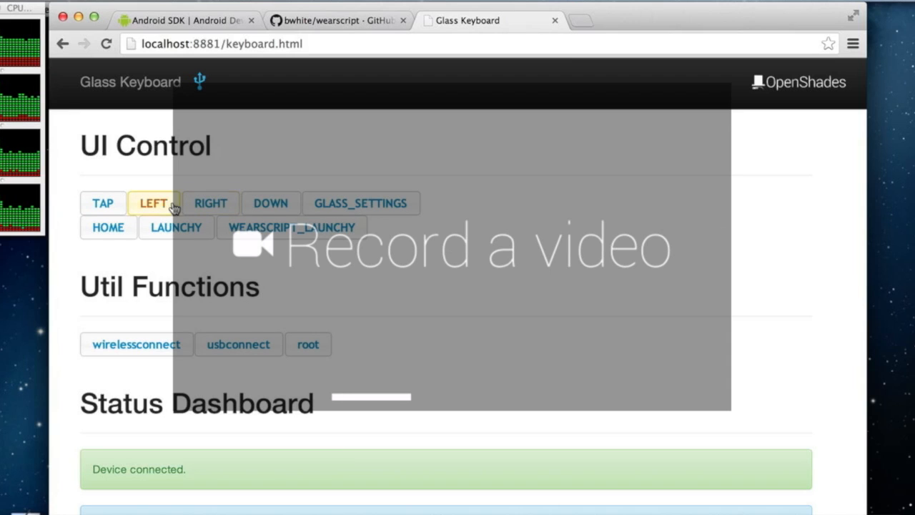
pyautogui.click(103, 203)
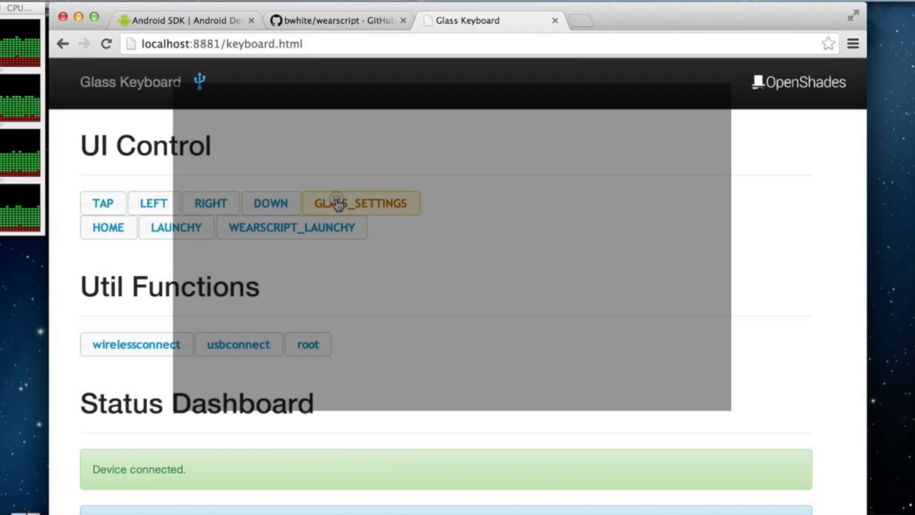
pyautogui.click(360, 203)
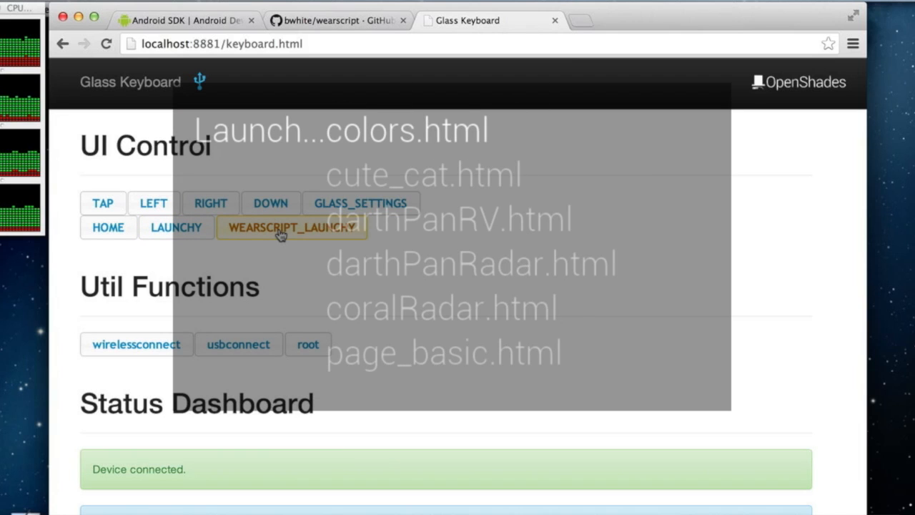
pyautogui.moveTo(266, 162)
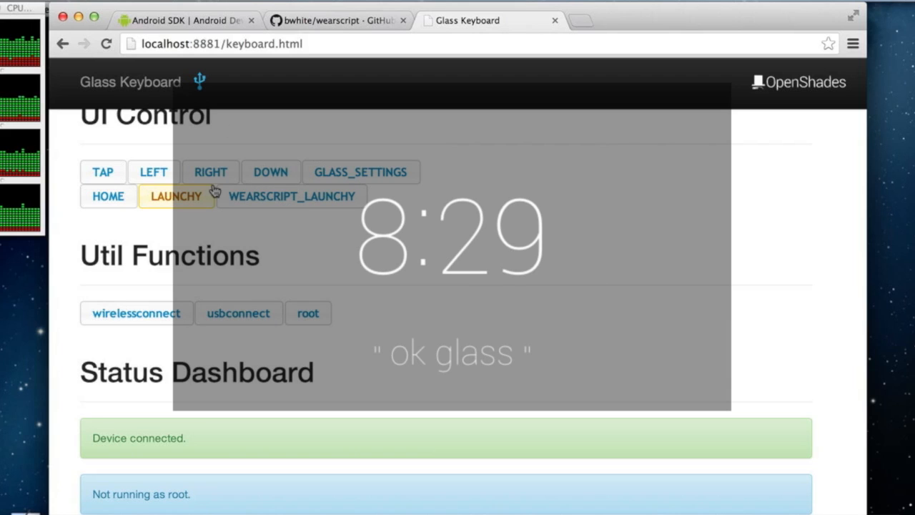
pyautogui.moveTo(293, 261)
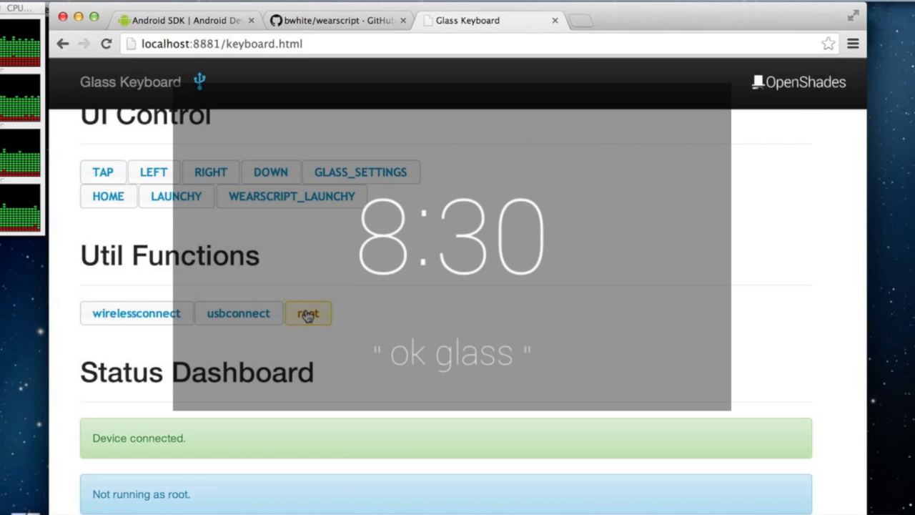
# Restart the Glass adb connection as root via the root utility
pyautogui.click(307, 313)
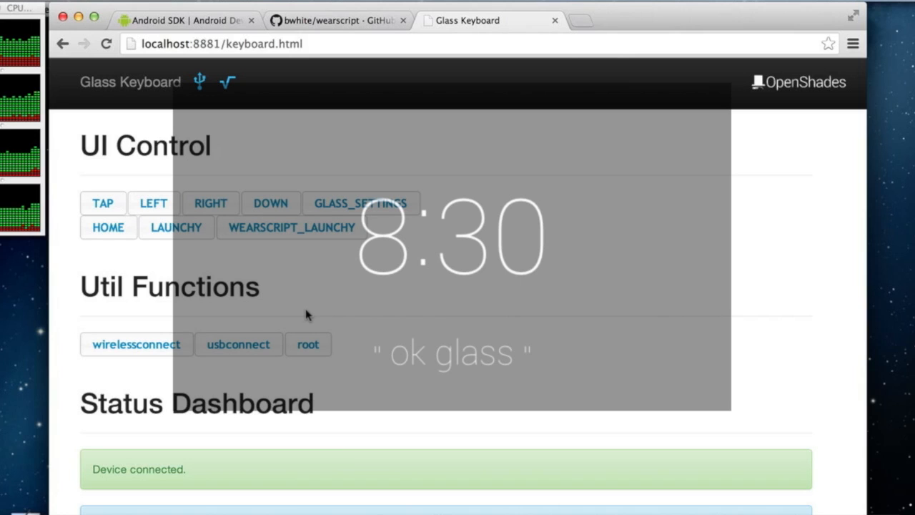
pyautogui.moveTo(291, 227)
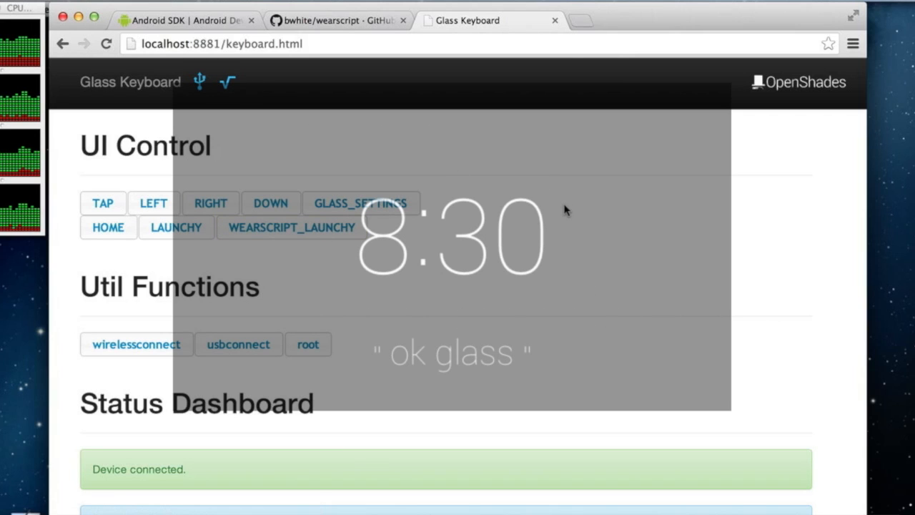
pyautogui.moveTo(433, 293)
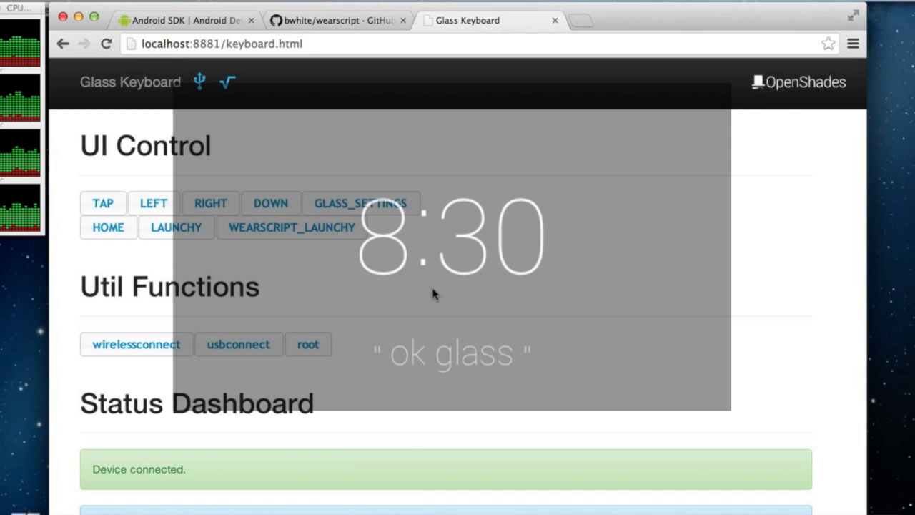
# Reconnect the Glass over Wi-Fi using the wirelessconnect utility
pyautogui.click(135, 344)
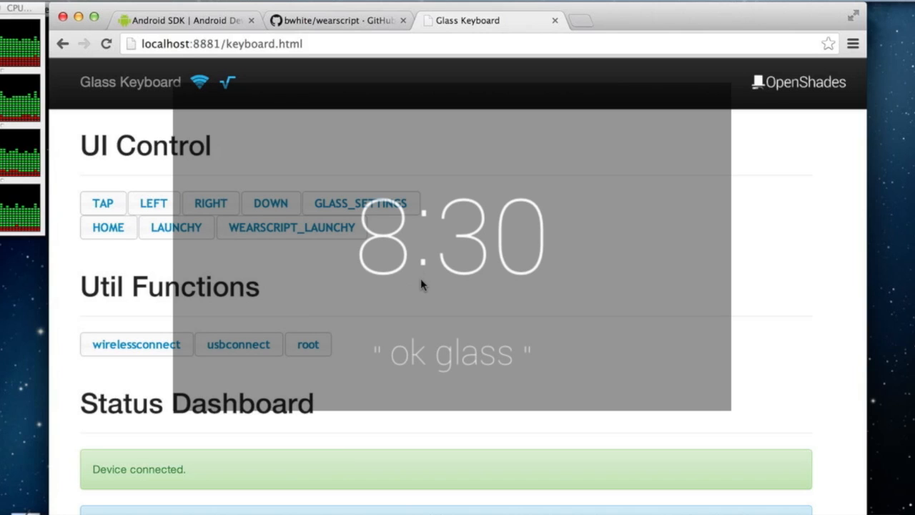
pyautogui.moveTo(381, 154)
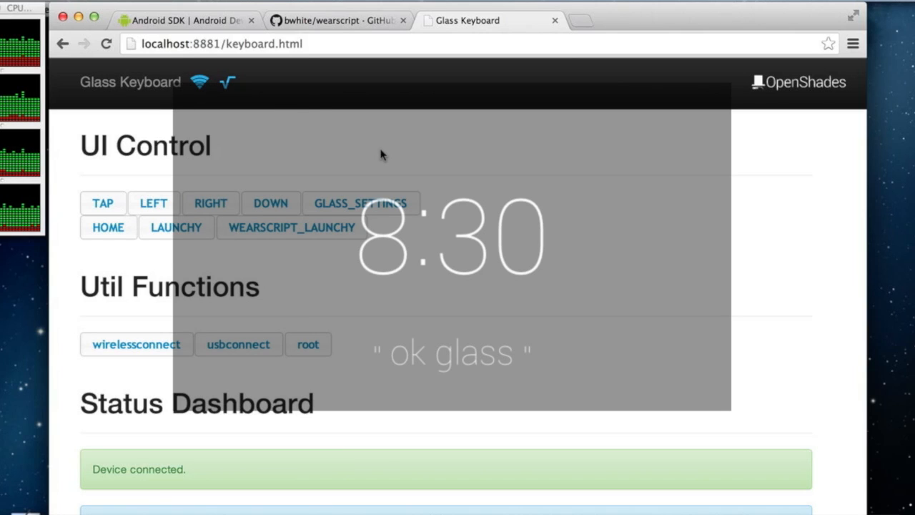
pyautogui.moveTo(255, 192)
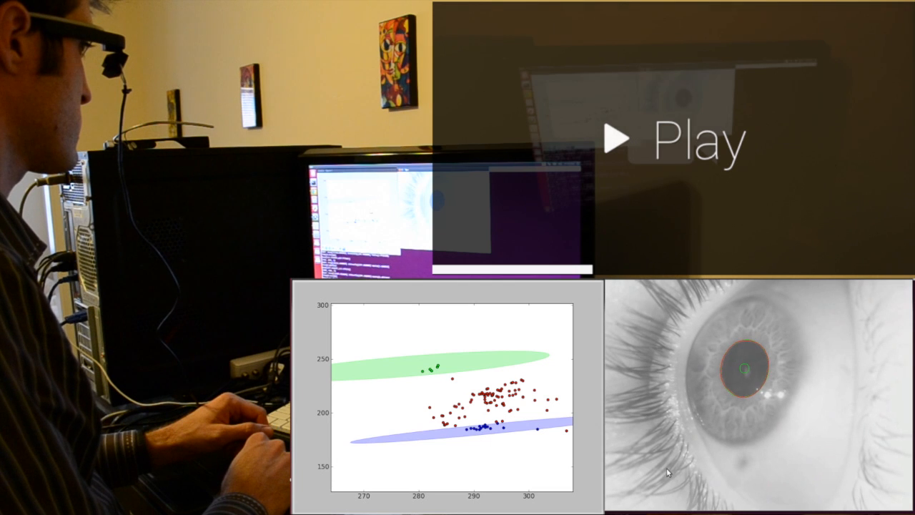
# Launch the eye-tracking demo so gaze selects the Play card on Glass
pyautogui.click(618, 139)
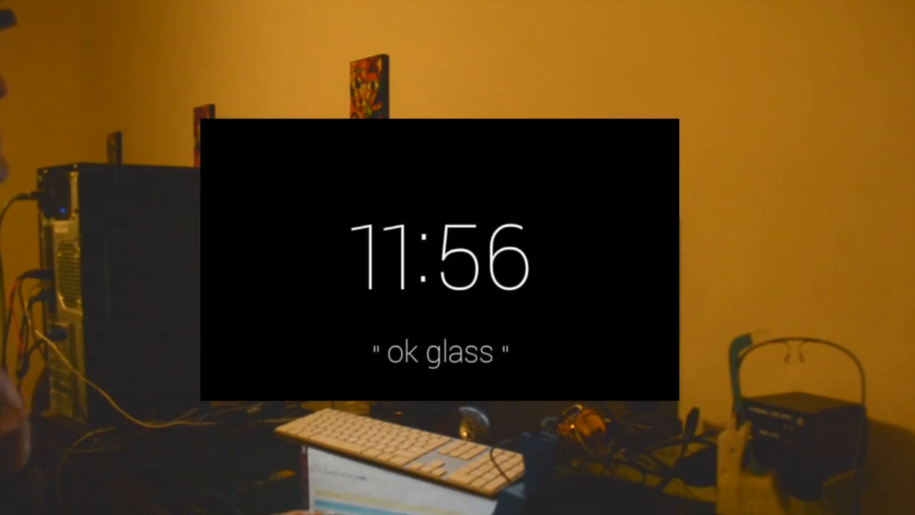
# Enter the search query 'what are jellyfish' to show its Wikipedia result card
pyautogui.write('what are jellyfish')
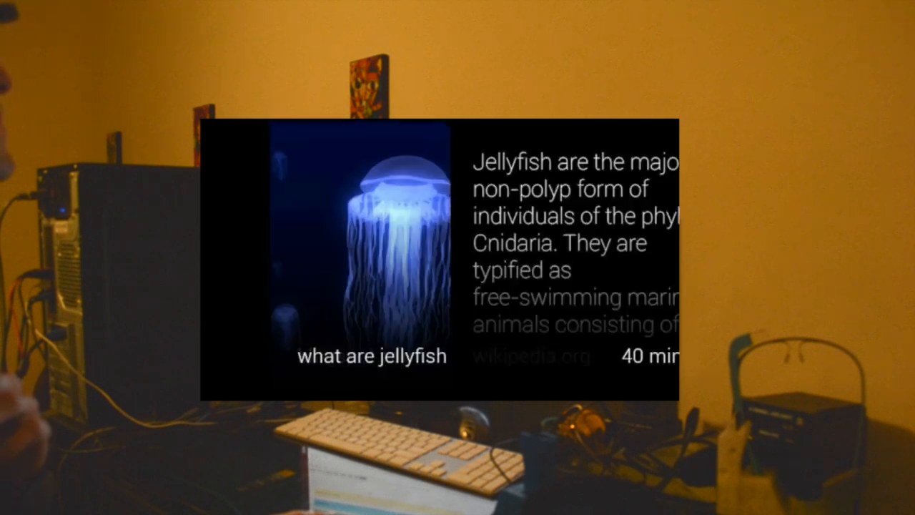